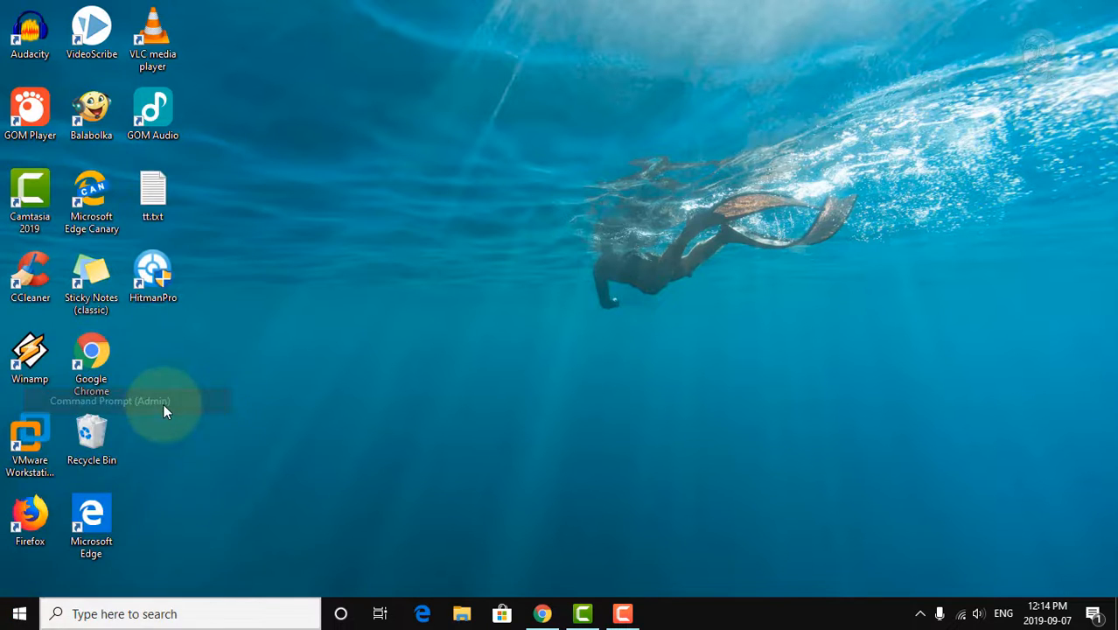
Type 'dism /online /cleanup-image /' at the administrator Command Prompt
{"action": "left_click", "coordinate": [166, 400]}
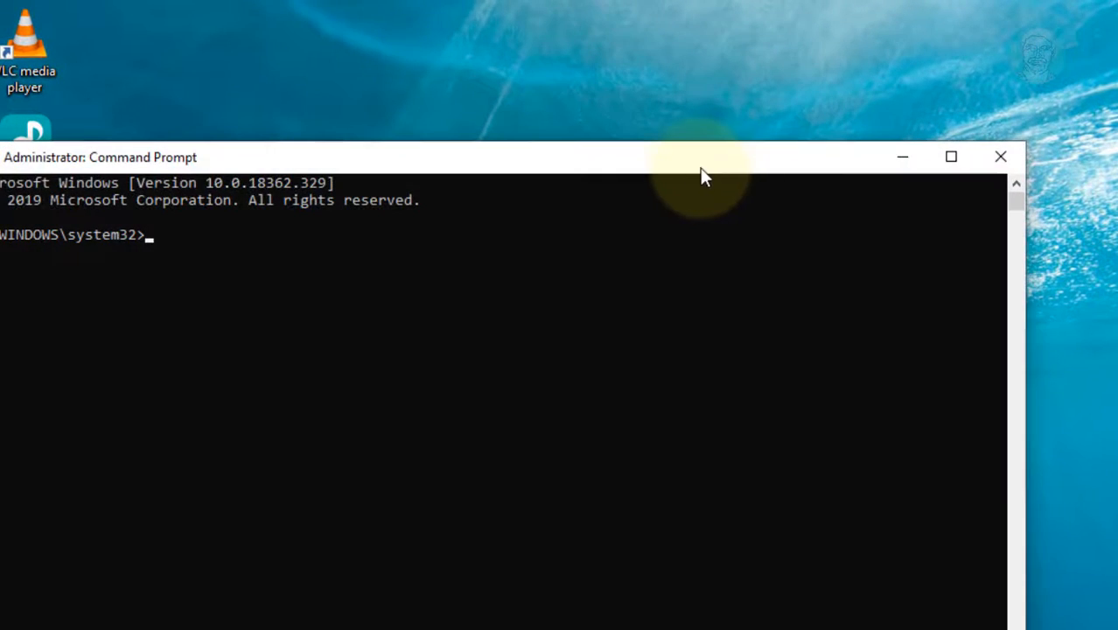
{"action": "type", "text": "dis"}
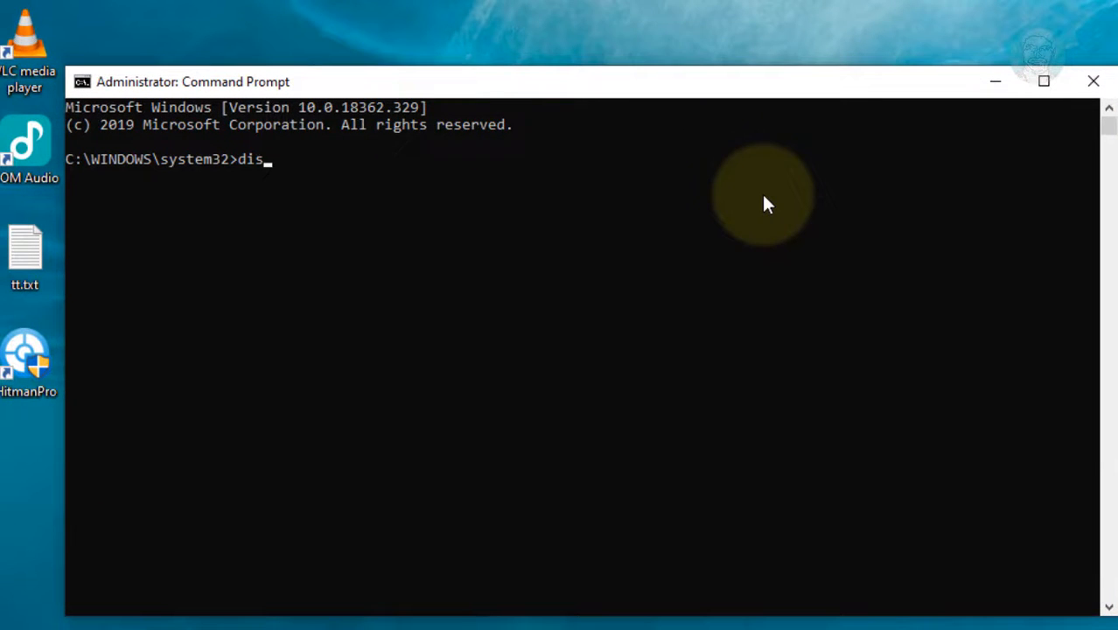
{"action": "type", "text": "m /o"}
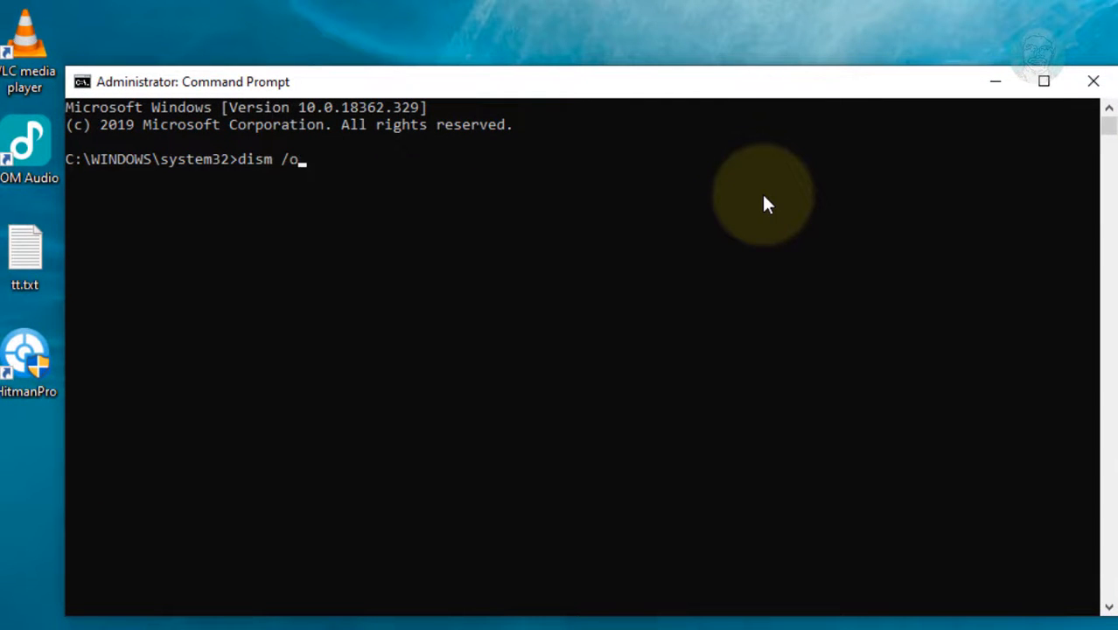
{"action": "type", "text": "nline"}
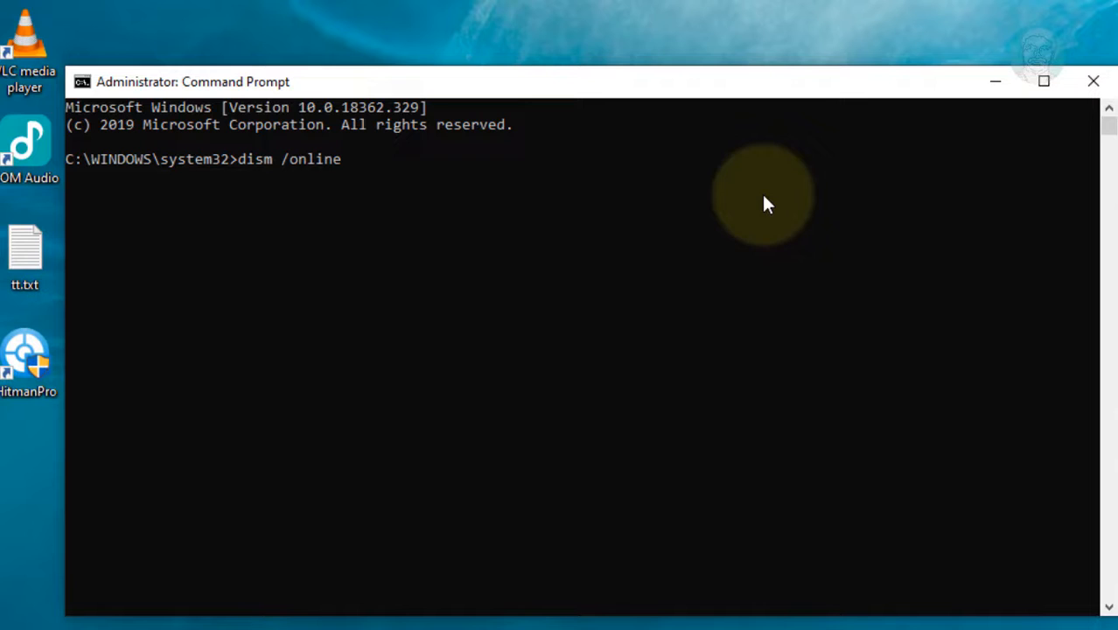
{"action": "mouse_move", "coordinate": [892, 266]}
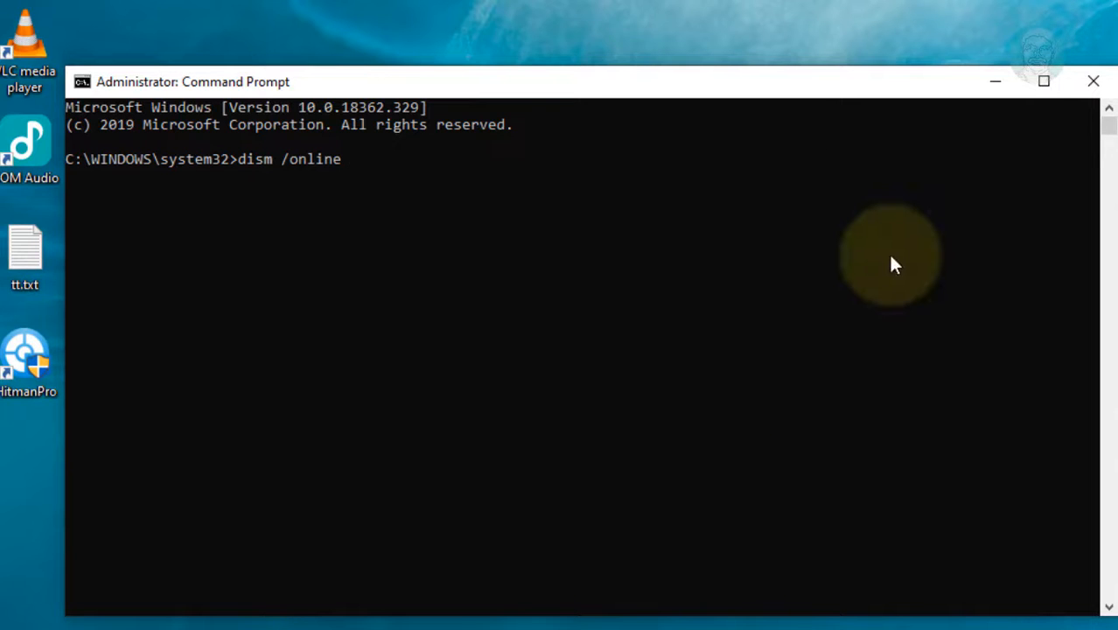
{"action": "type", "text": "/clean"}
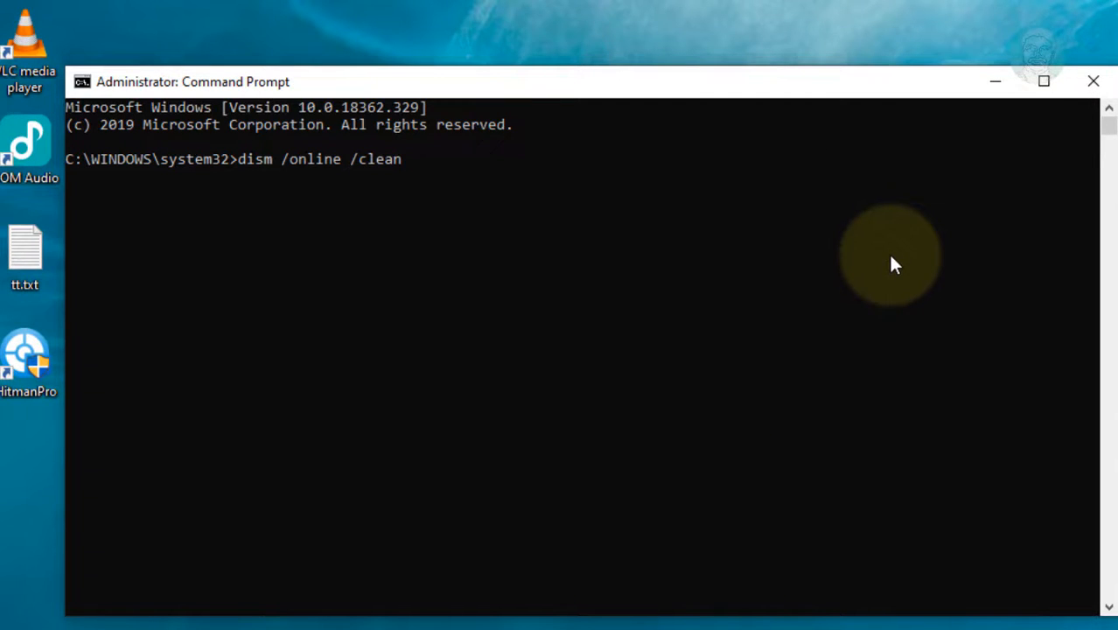
{"action": "type", "text": "up-"}
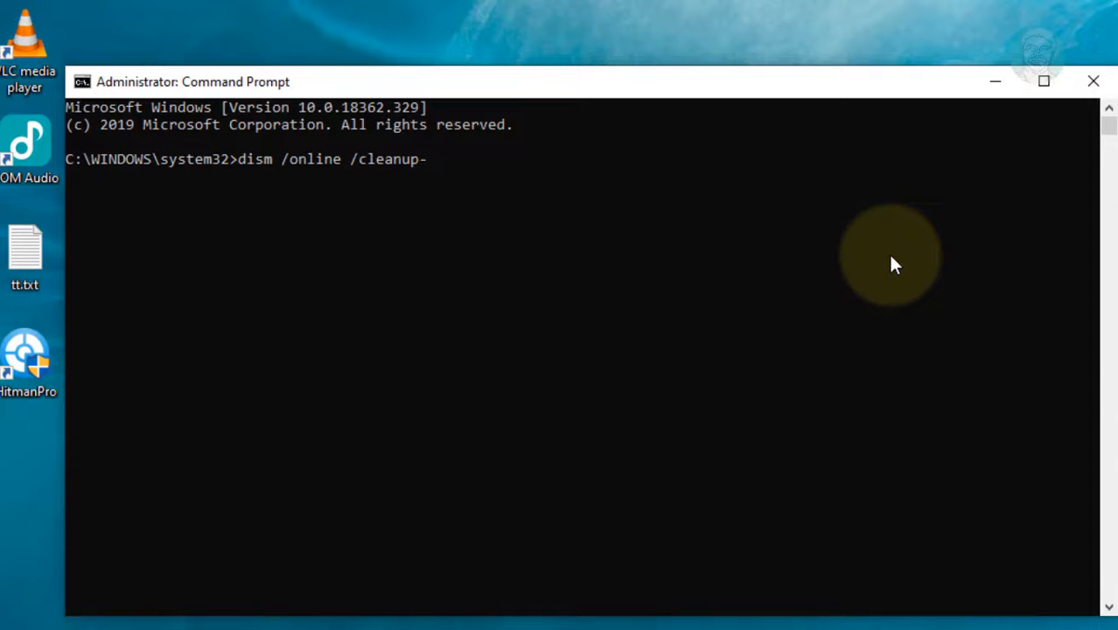
{"action": "type", "text": "image /restorehealth"}
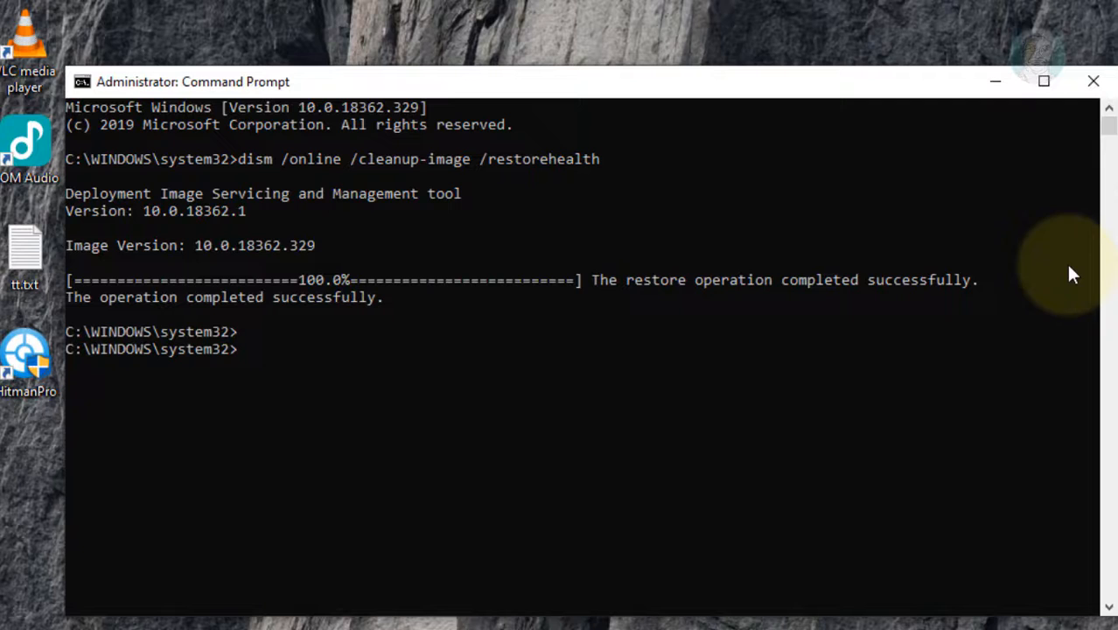
{"action": "mouse_move", "coordinate": [625, 324]}
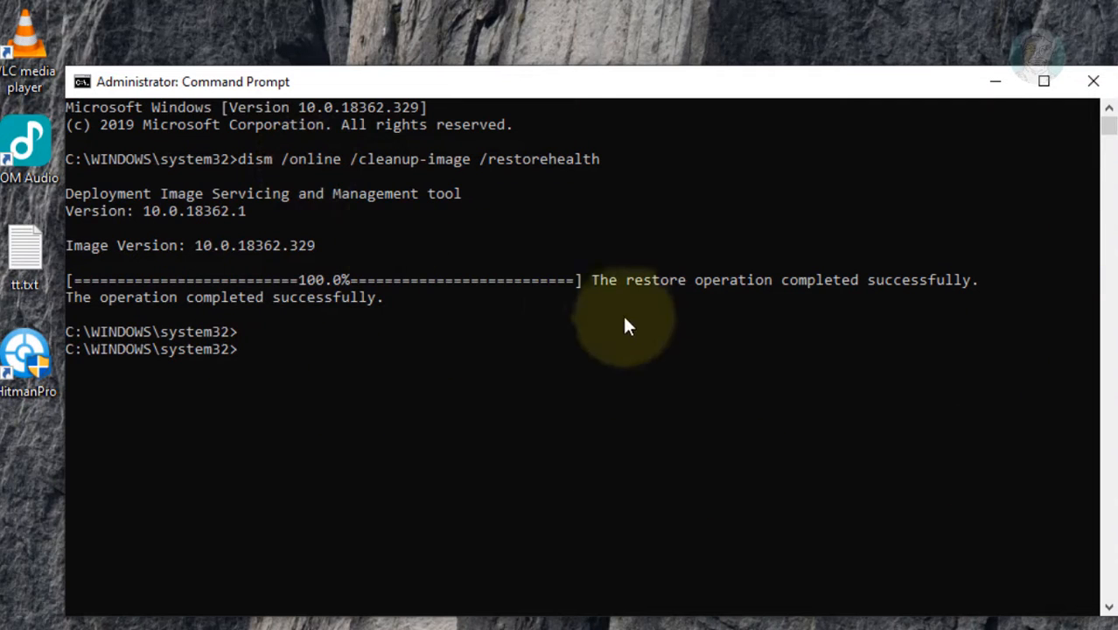
{"action": "mouse_move", "coordinate": [241, 136]}
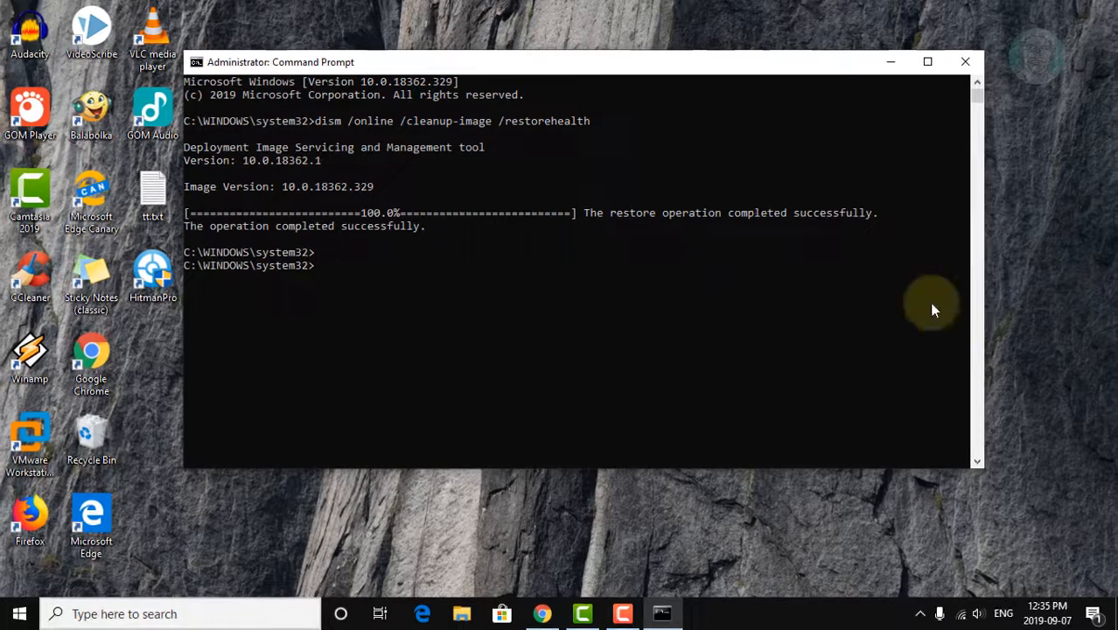
Exit the finished DISM prompt and launch Command Prompt (Admin) from the Start right-click menu
{"action": "type", "text": "ex"}
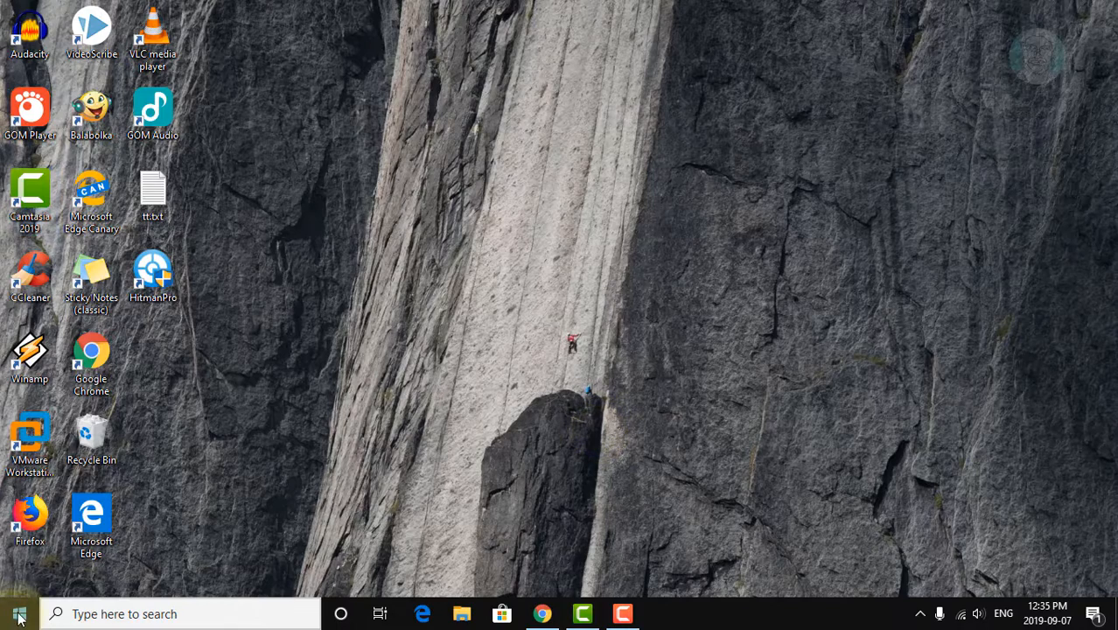
{"action": "right_click", "coordinate": [18, 613]}
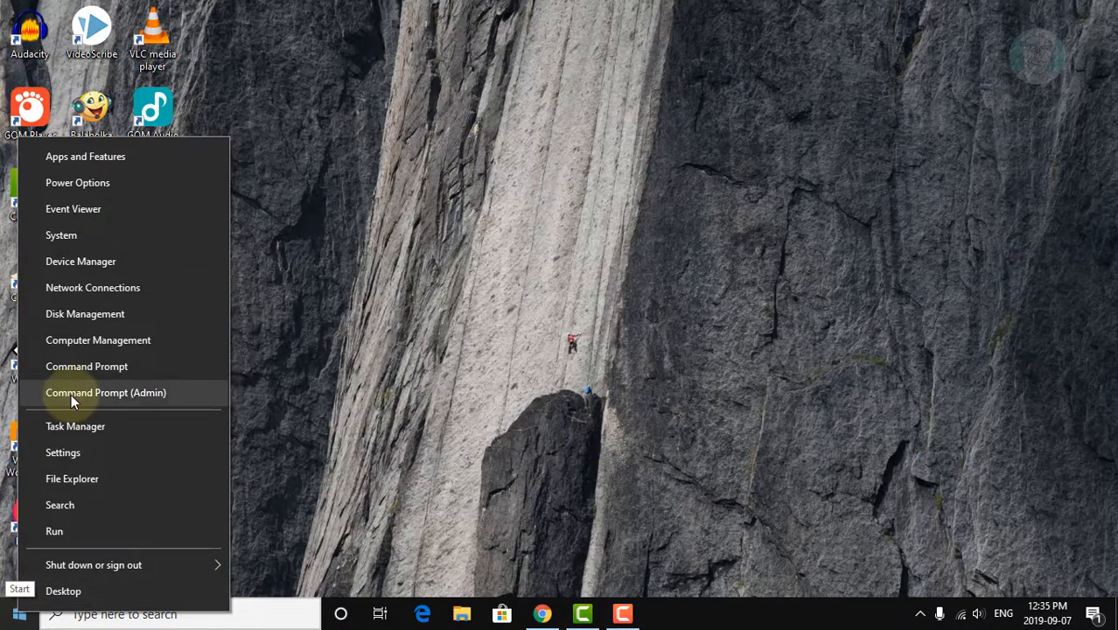
{"action": "mouse_move", "coordinate": [101, 396]}
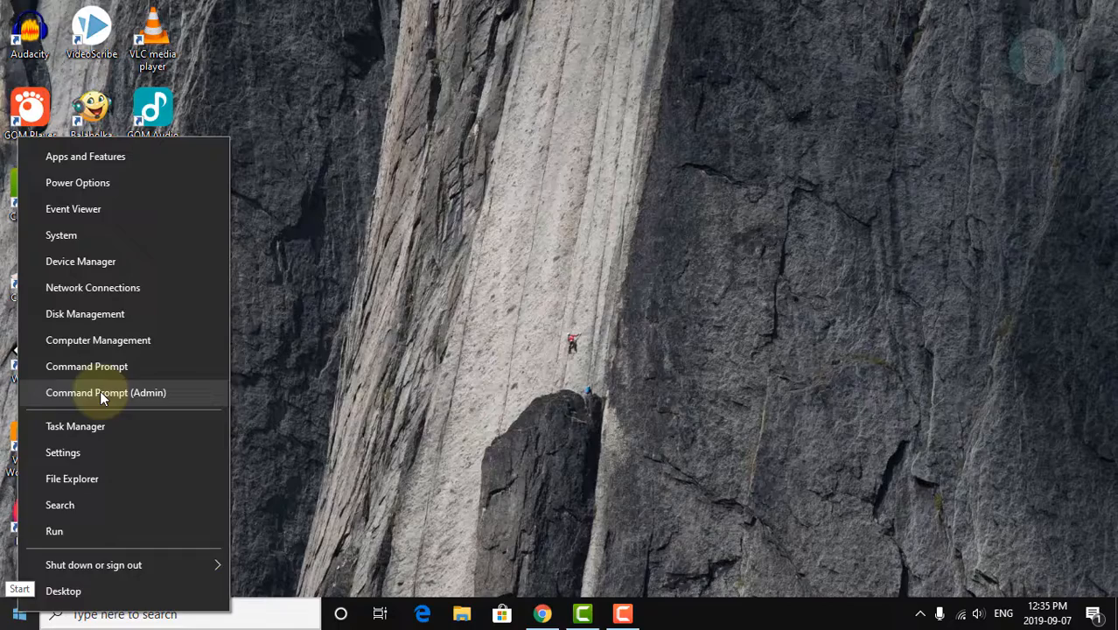
{"action": "left_click", "coordinate": [104, 392]}
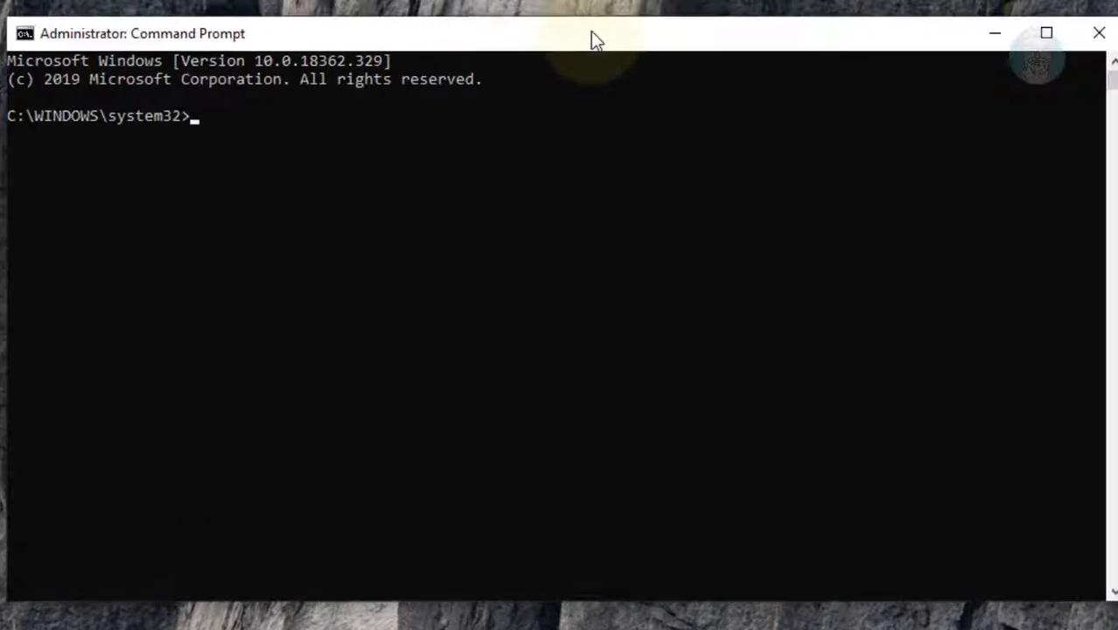
Run 'sfc /scannow' and highlight the line reporting corrupt files were repaired
{"action": "type", "text": "sf"}
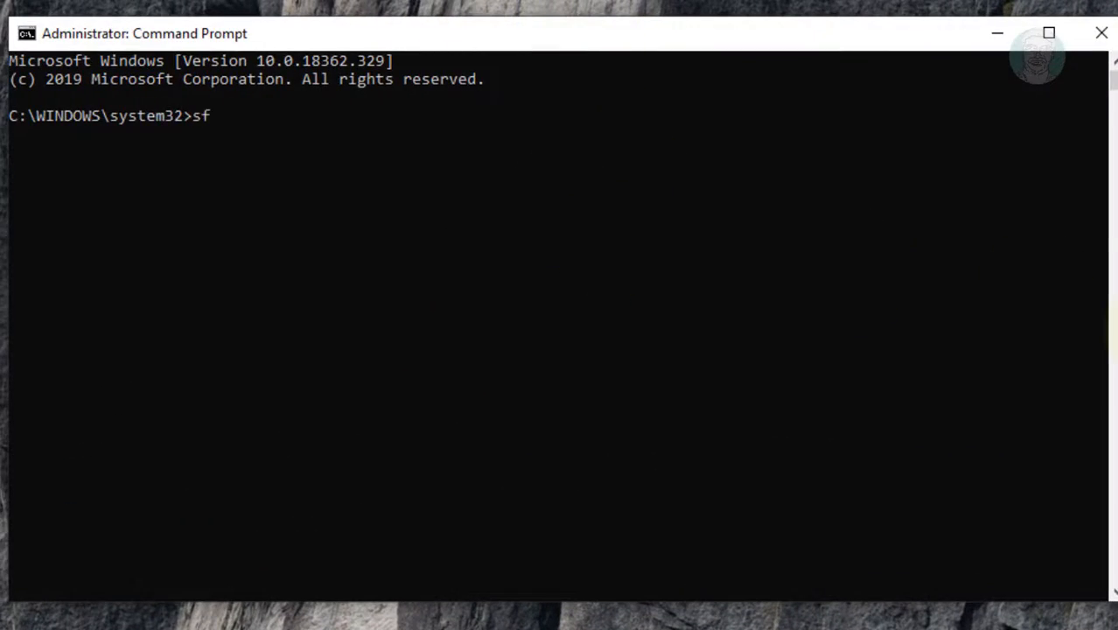
{"action": "type", "text": "c /scannow"}
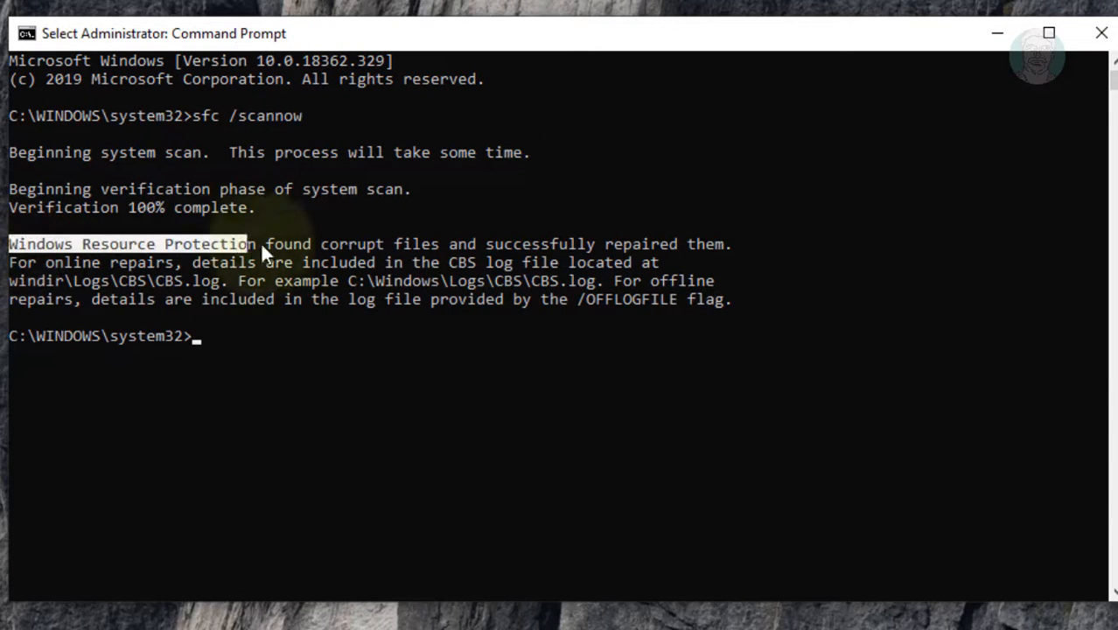
{"action": "left_click_drag", "start_coordinate": [262, 254], "coordinate": [473, 253]}
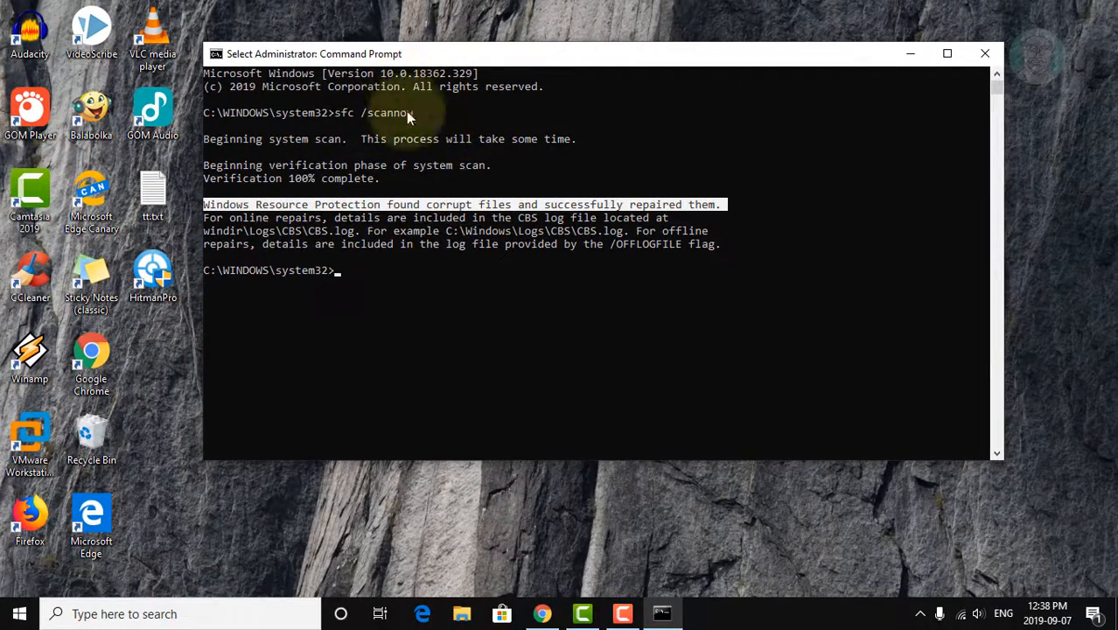
Close the Command Prompt window and open the Start menu for power options
{"action": "left_click", "coordinate": [985, 54]}
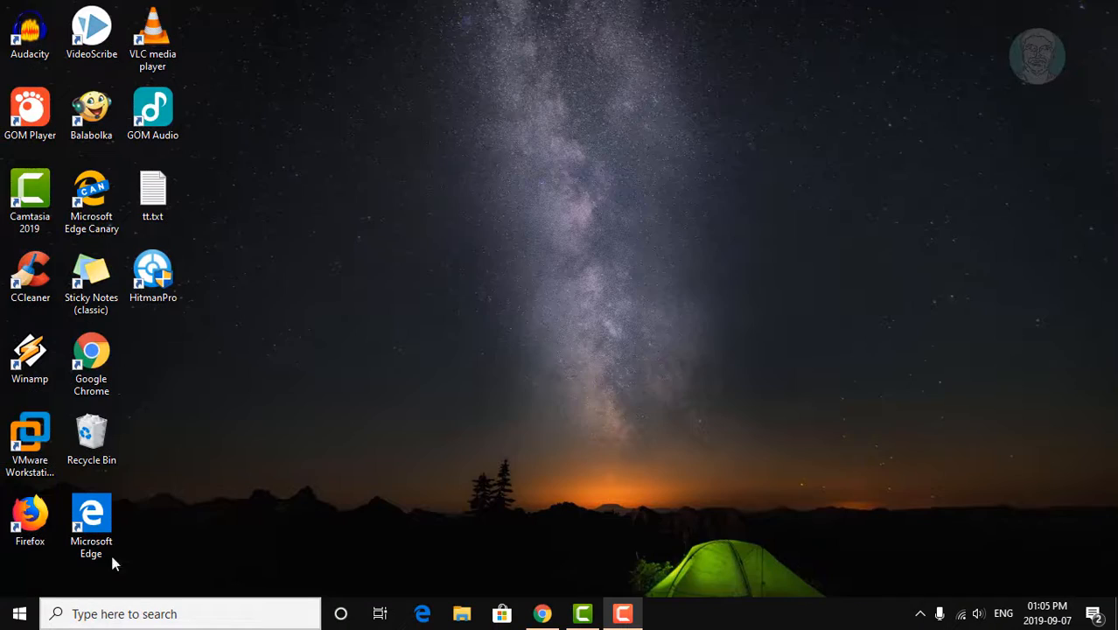
{"action": "left_click", "coordinate": [20, 613]}
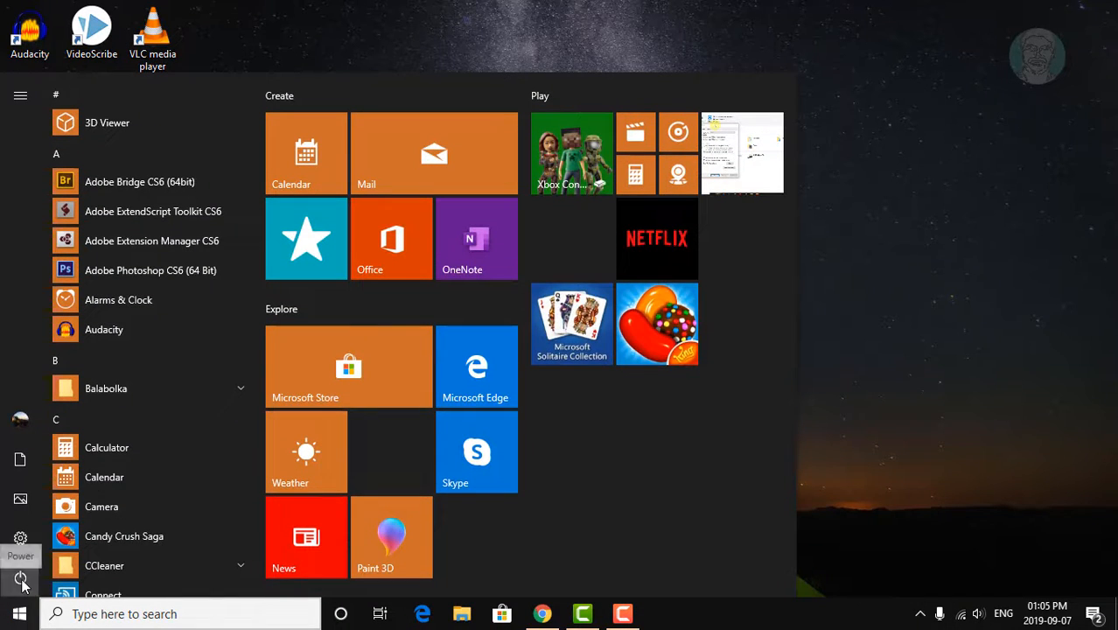